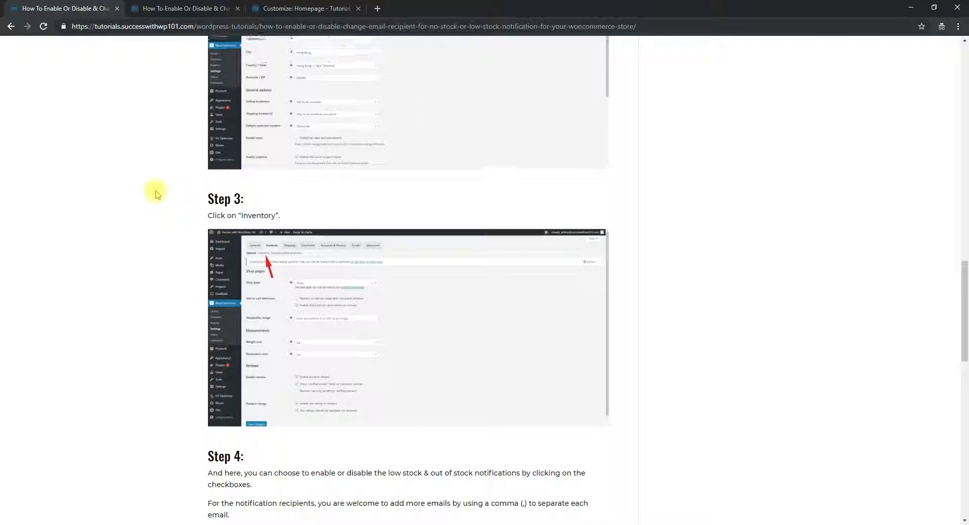
Step: Scroll the blog post down to the Submit a Comment form with its blue uppercase button
scroll("up", 3)
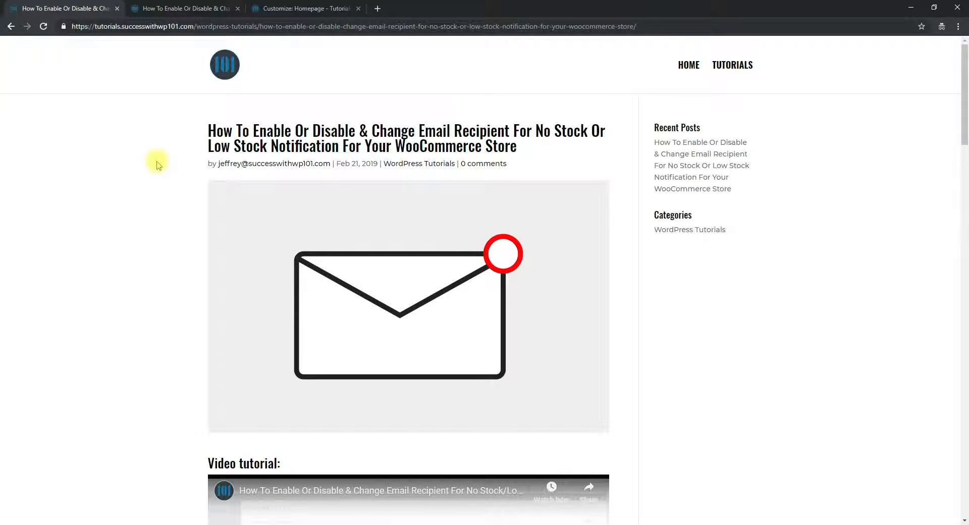
scroll("down", 3)
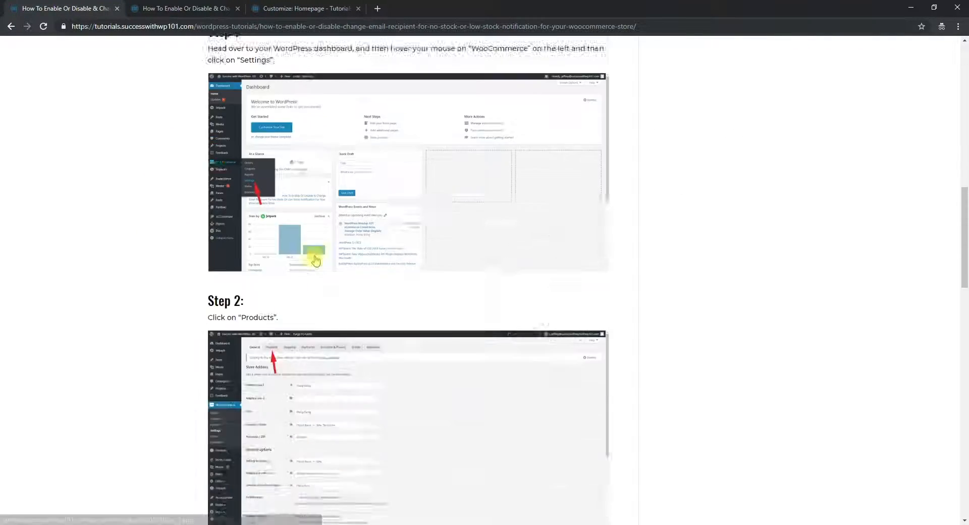
scroll("down", 3)
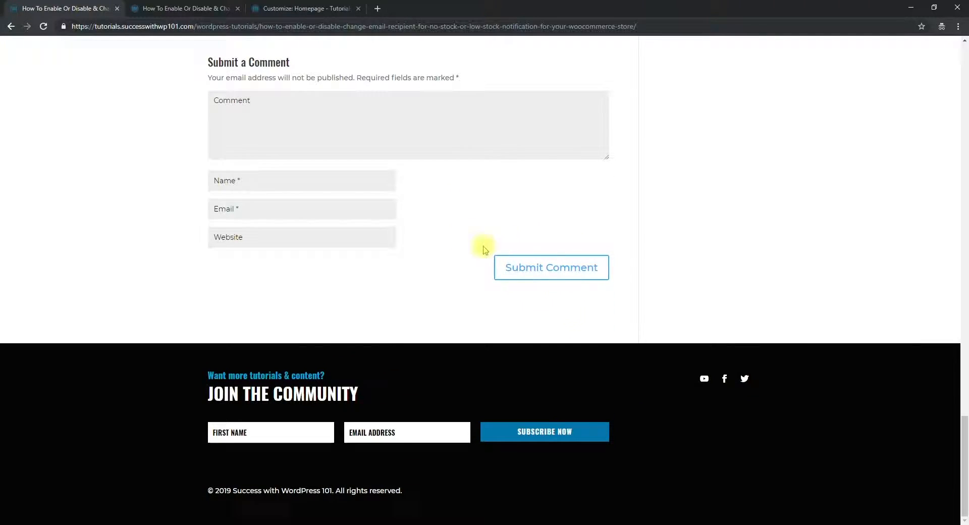
mouse_move(480, 320)
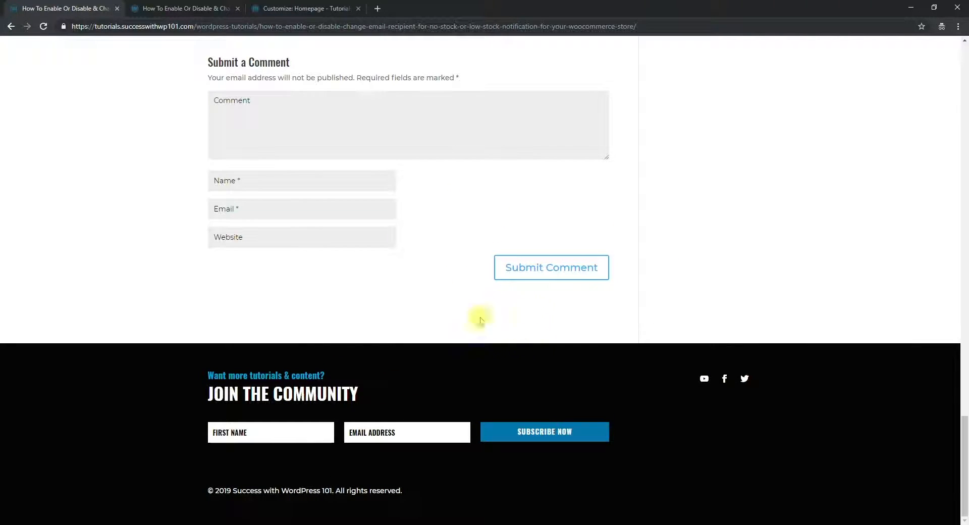
mouse_move(597, 303)
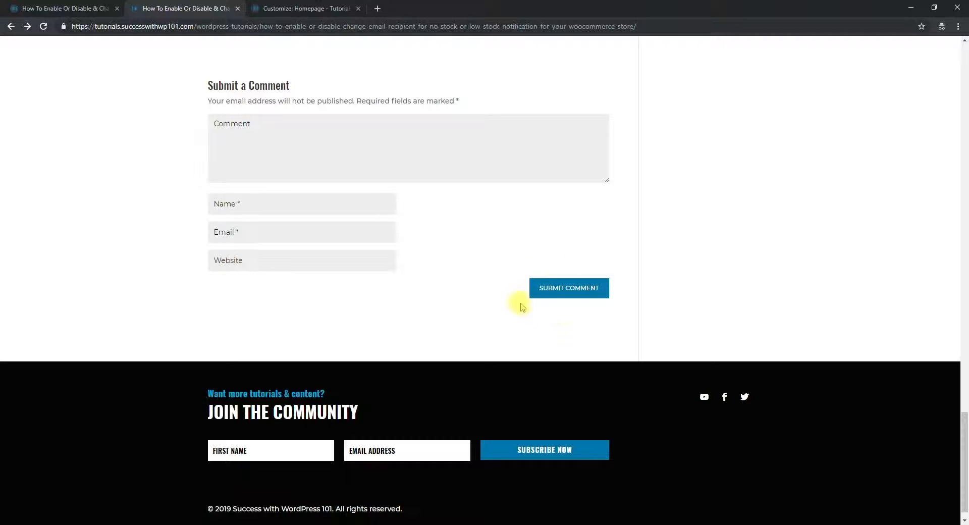
mouse_move(530, 314)
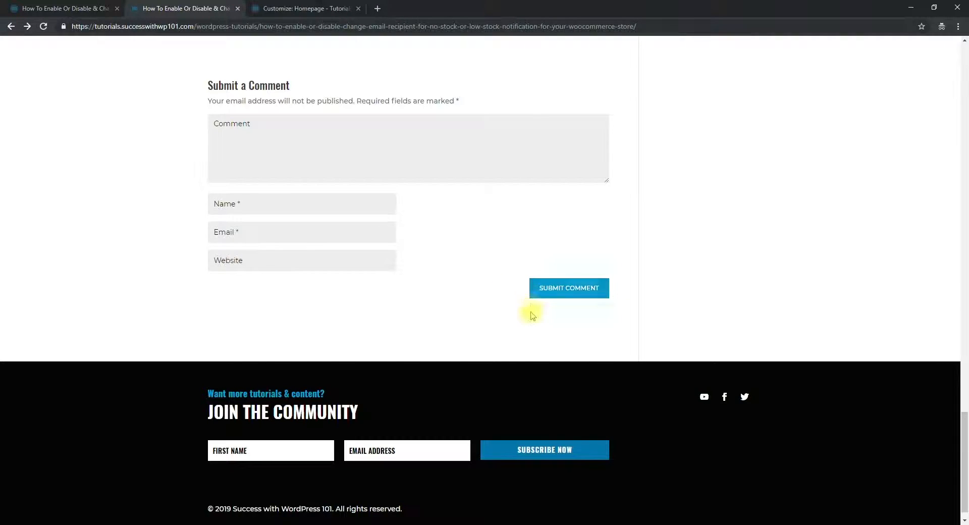
mouse_move(546, 297)
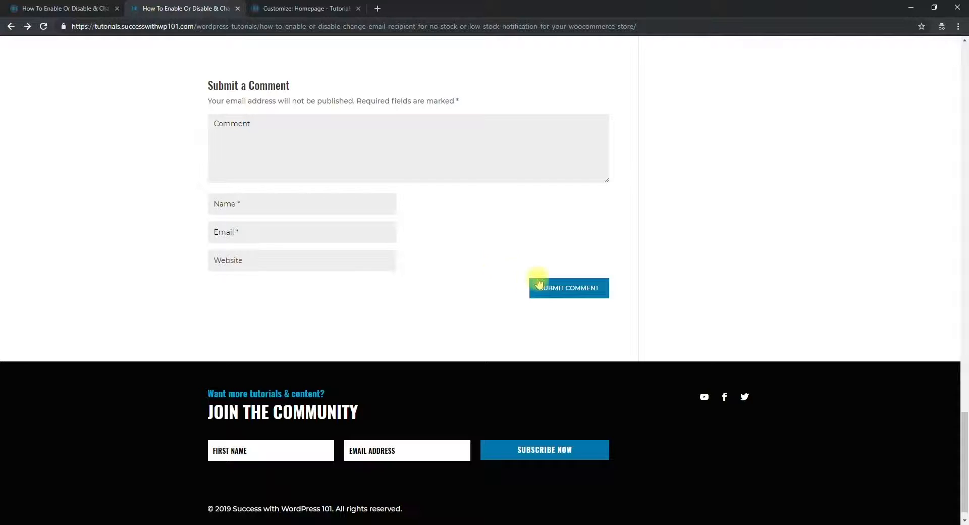
mouse_move(521, 310)
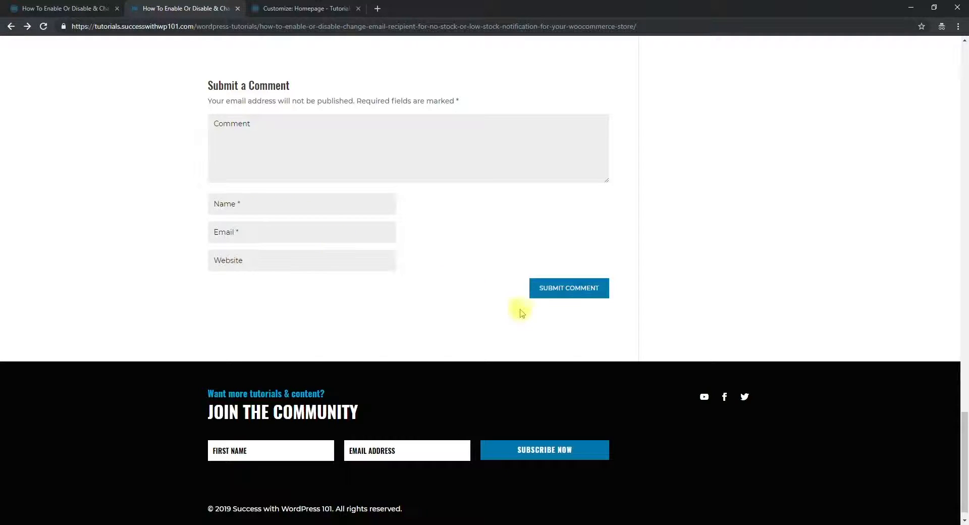
mouse_move(562, 287)
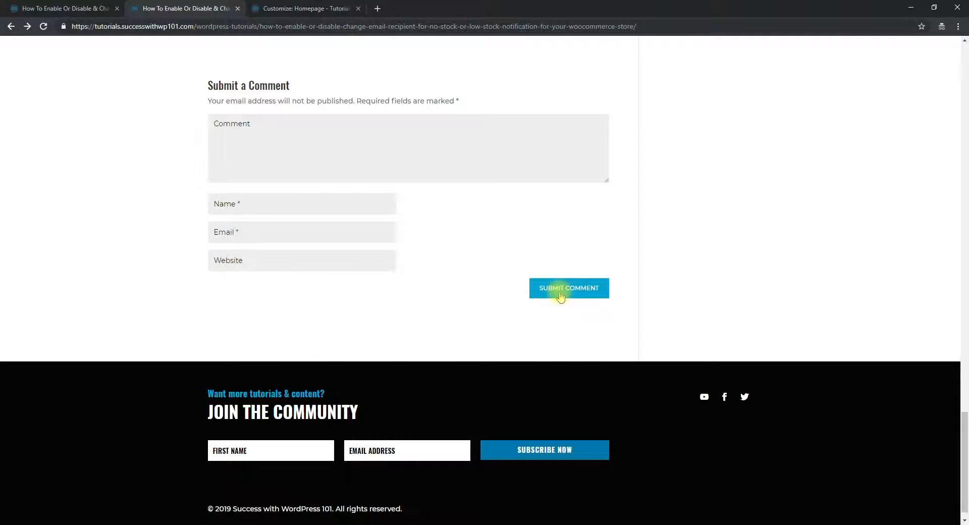
mouse_move(535, 307)
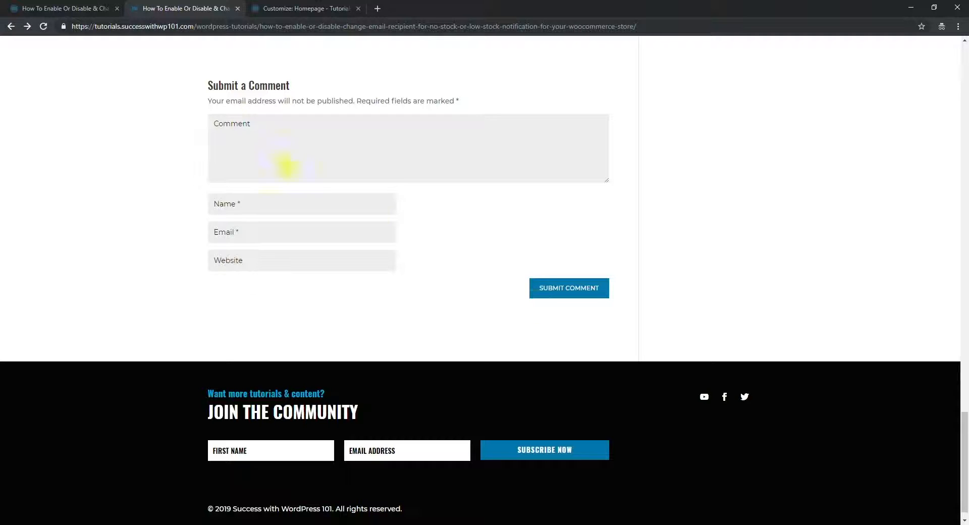
Step: Close the Customizer discarding unsaved changes, then reopen Divi > Theme Customizer from the dashboard
left_click(302, 8)
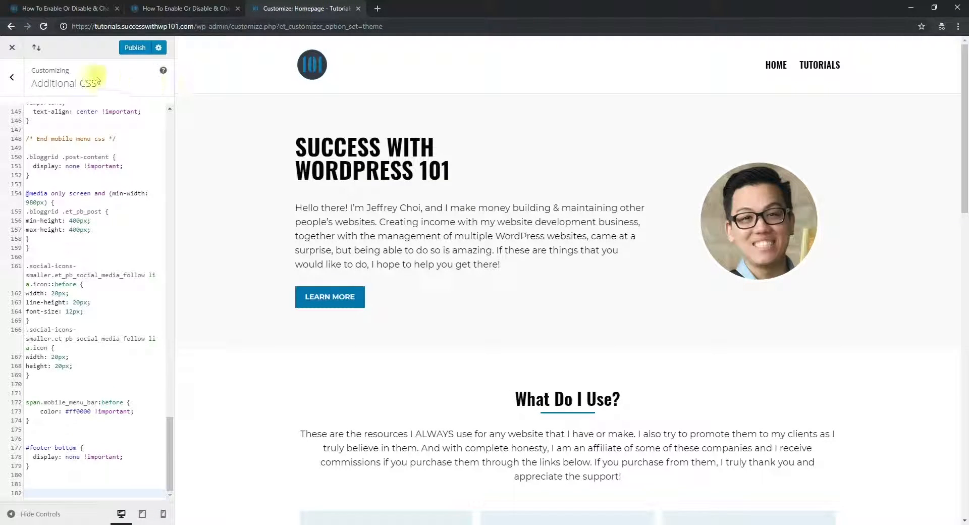
left_click(12, 48)
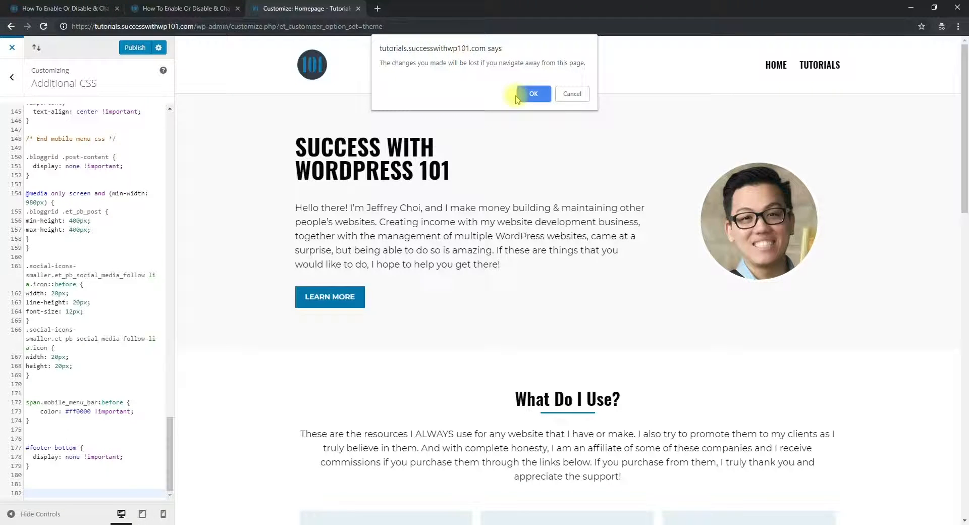
left_click(533, 93)
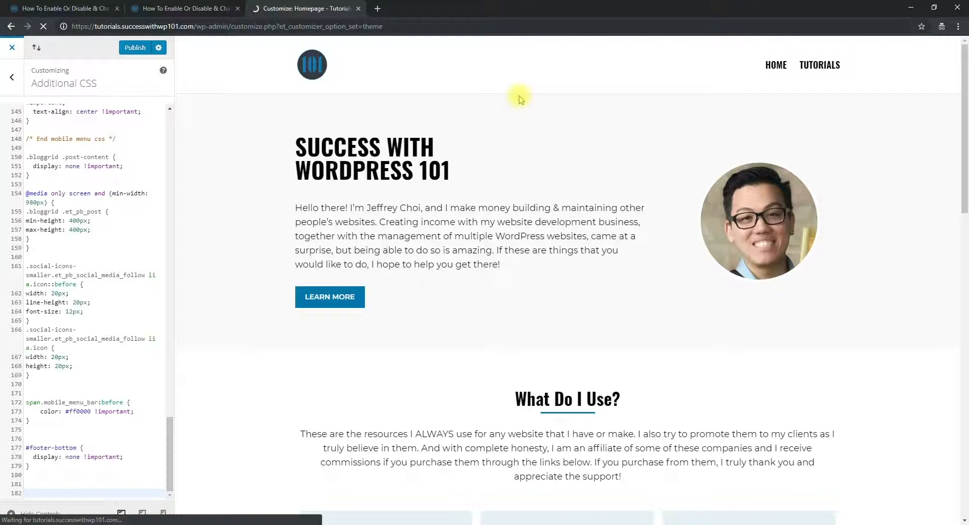
left_click(11, 47)
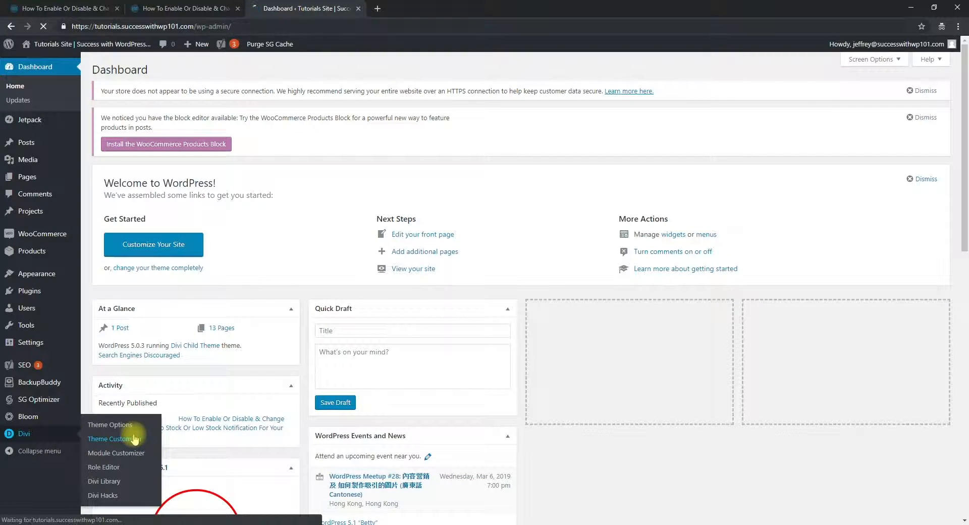
left_click(114, 438)
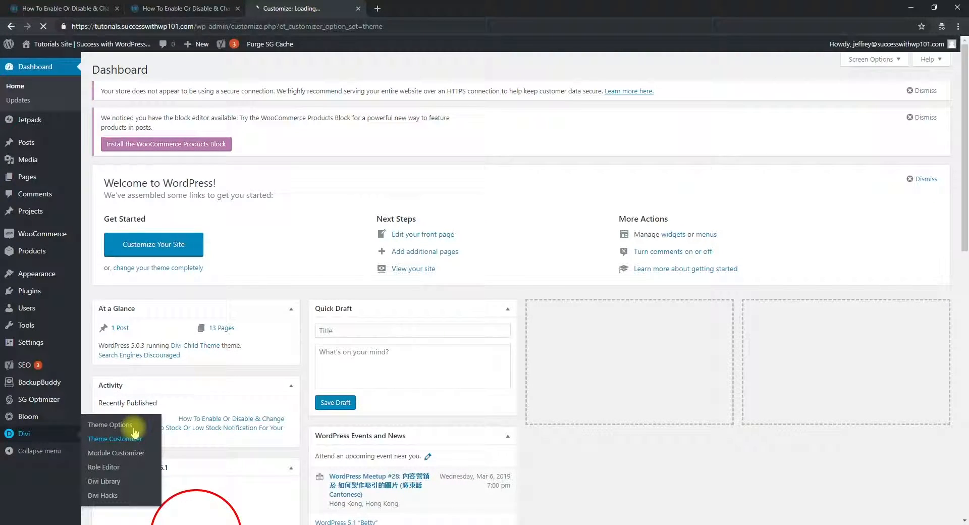
left_click(114, 438)
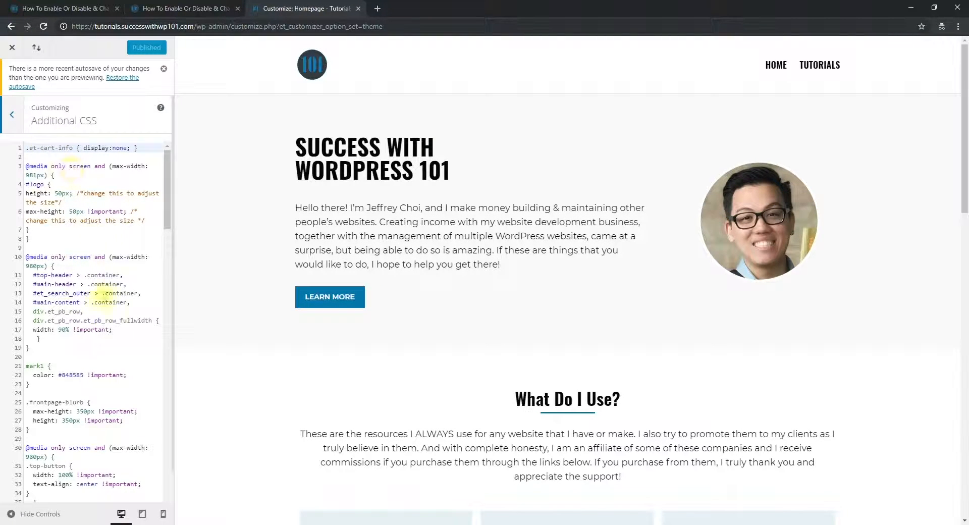
Step: Scroll the Additional CSS and preview down to the tutorial post's comment area
scroll("down", 3)
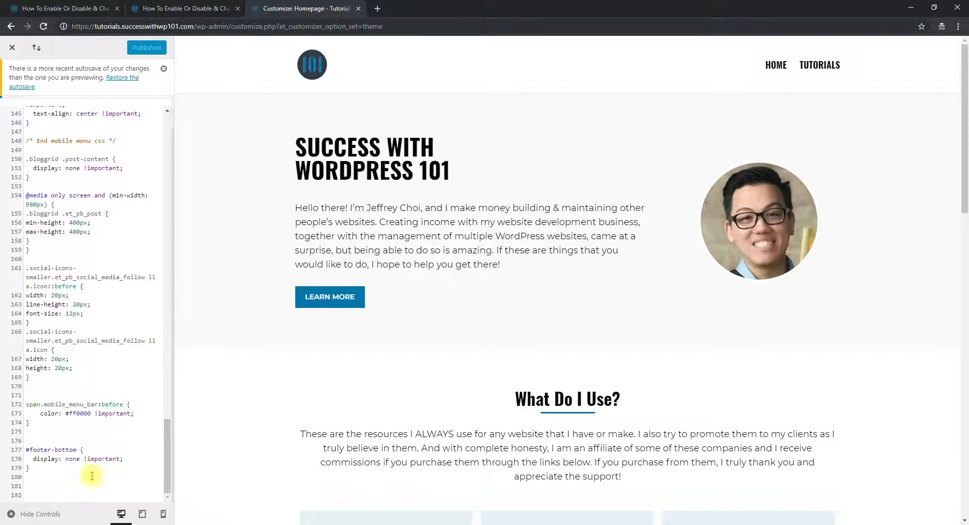
mouse_move(280, 416)
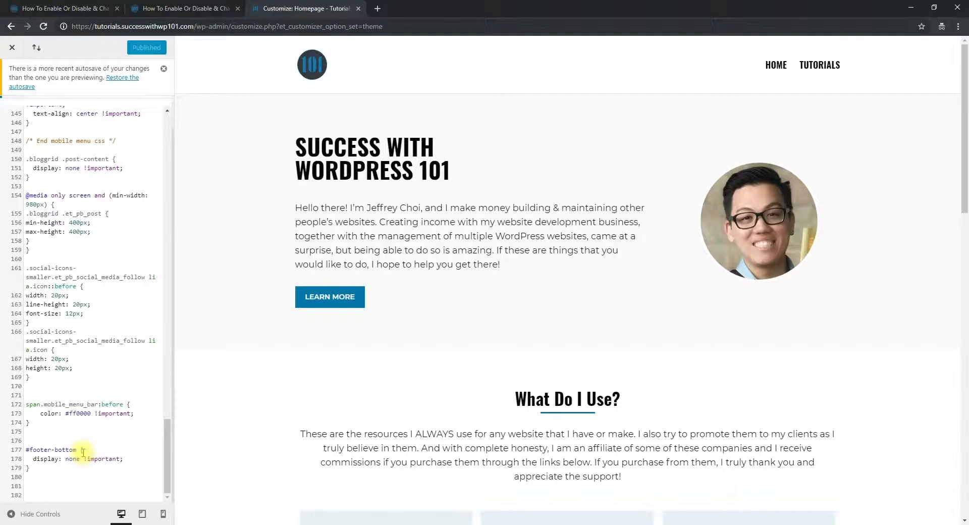
scroll("down", 3)
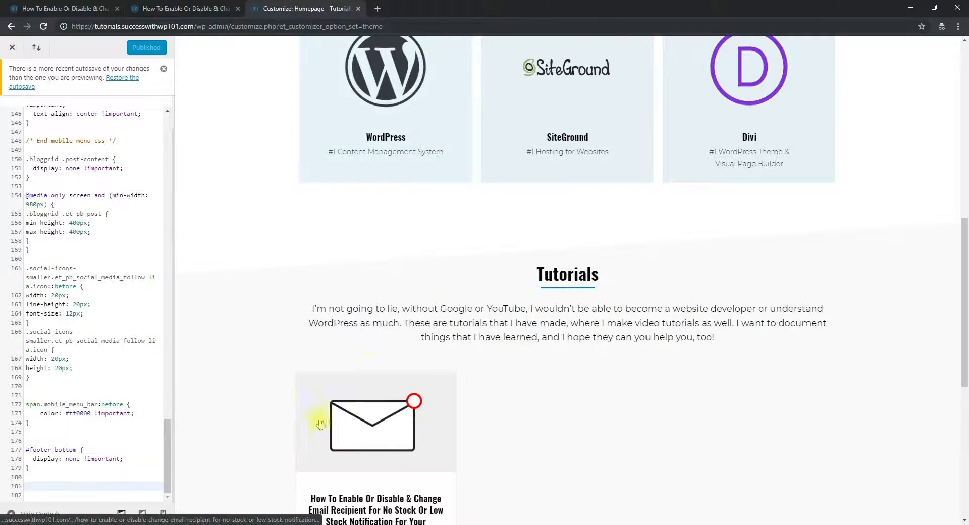
scroll("down", 3)
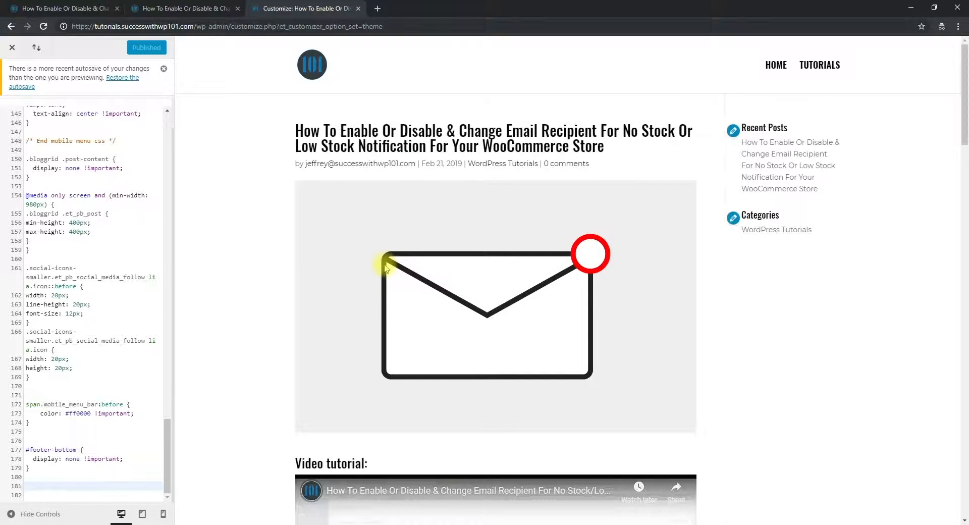
scroll("down", 3)
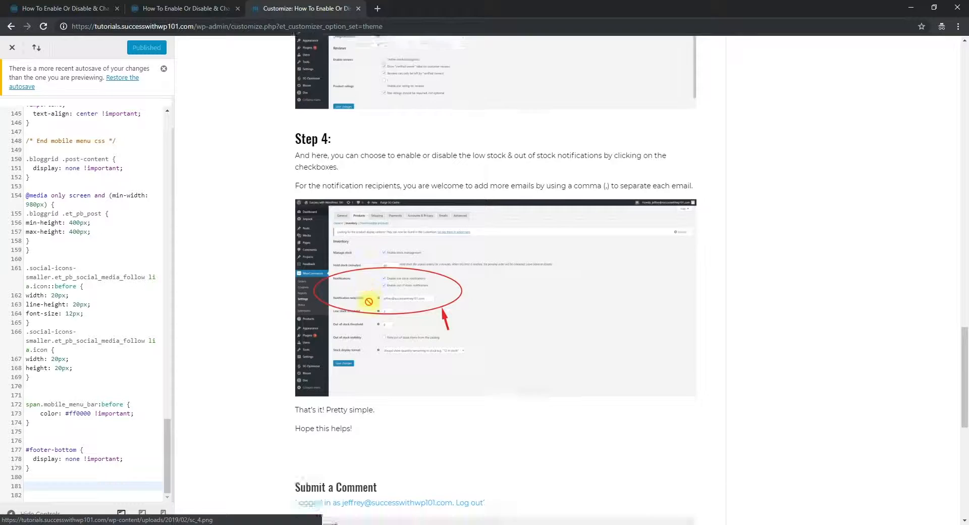
scroll("down", 3)
type("https://www.w3schools.com")
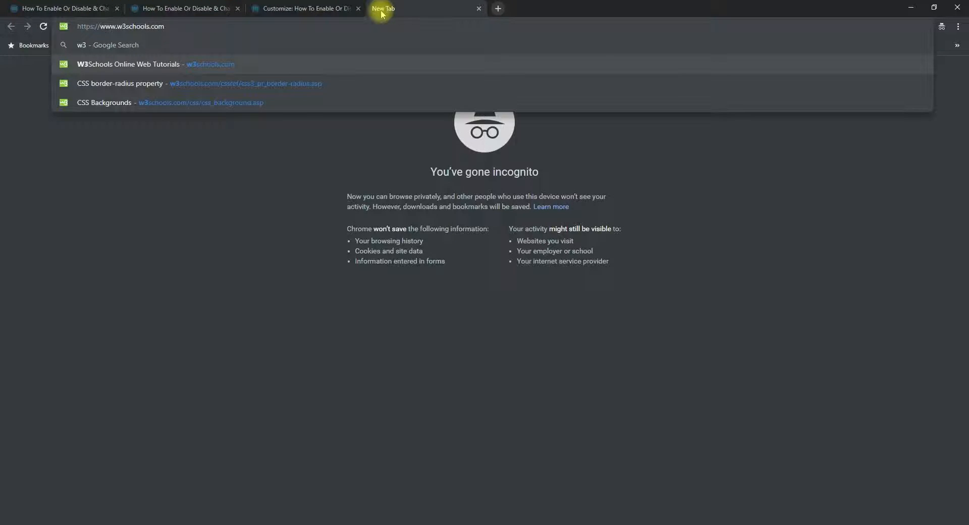
Step: Search W3Schools for 'border-radius' and open the CSS border-radius Property reference
left_click(128, 64)
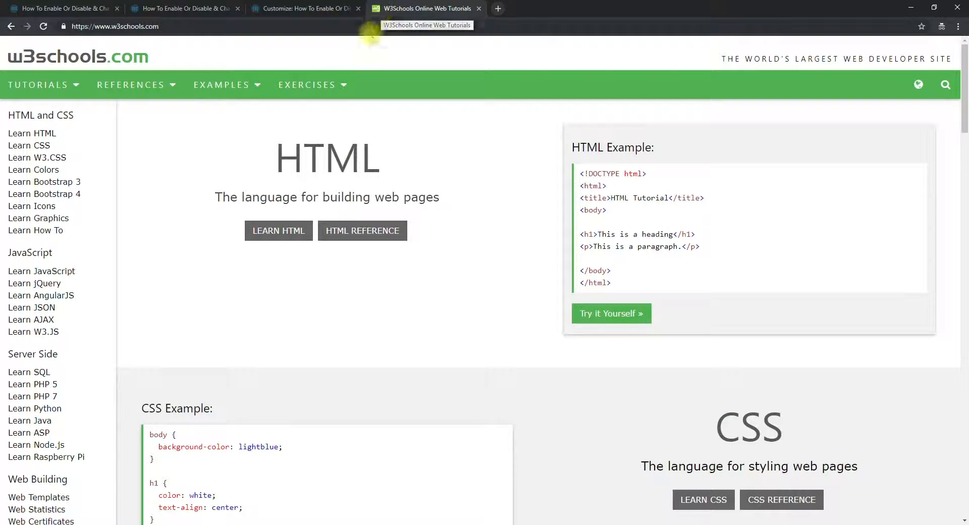
left_click(303, 8)
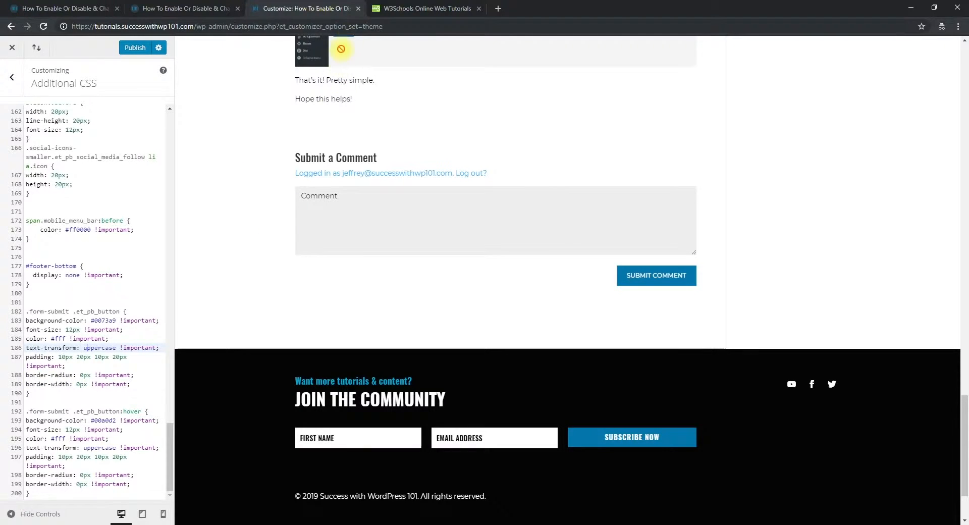
left_click(426, 8)
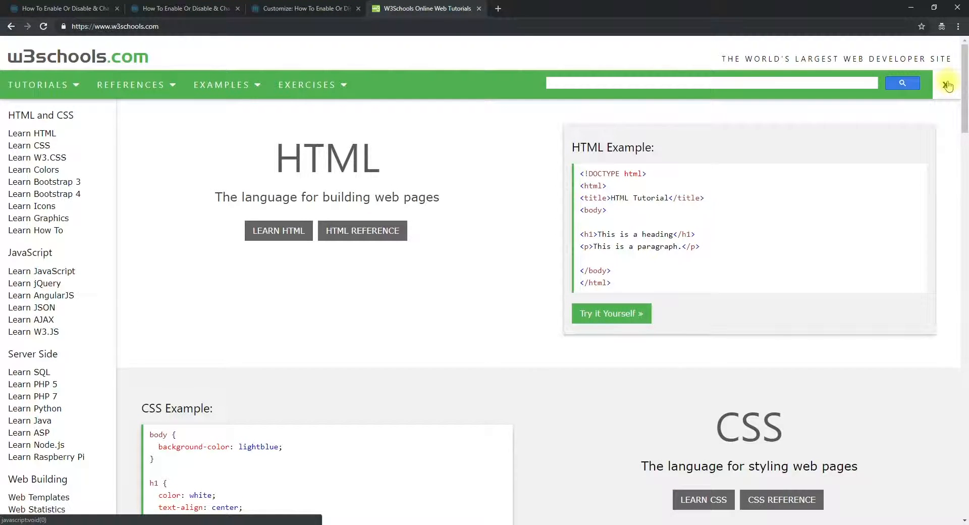
type("border-radius")
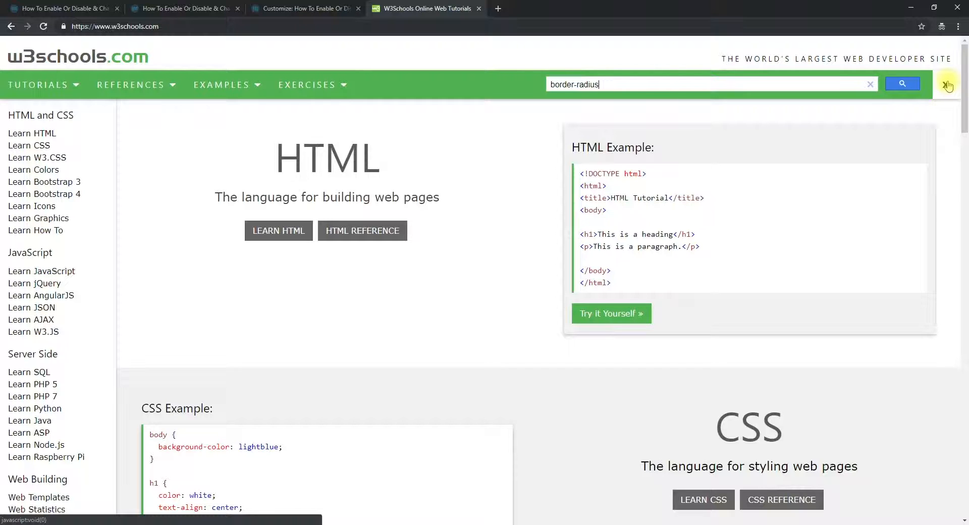
left_click(902, 84)
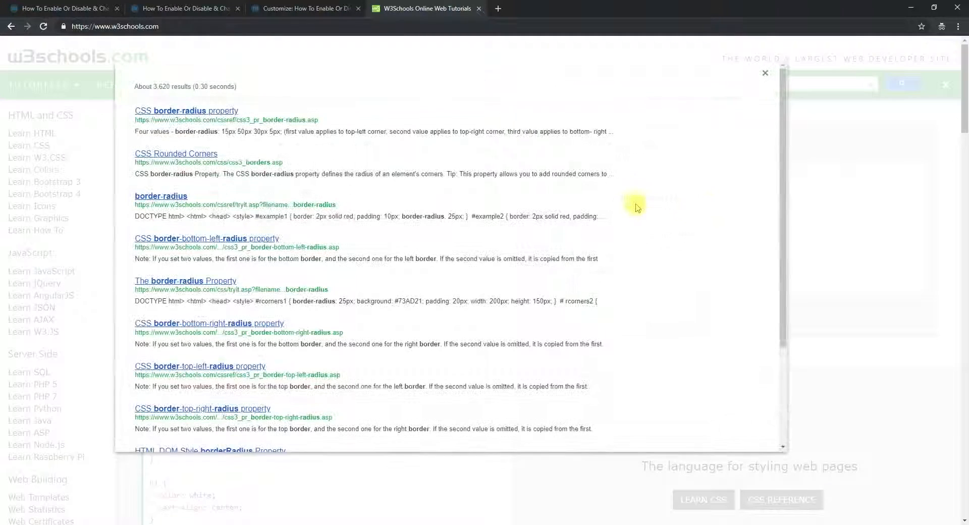
left_click(185, 111)
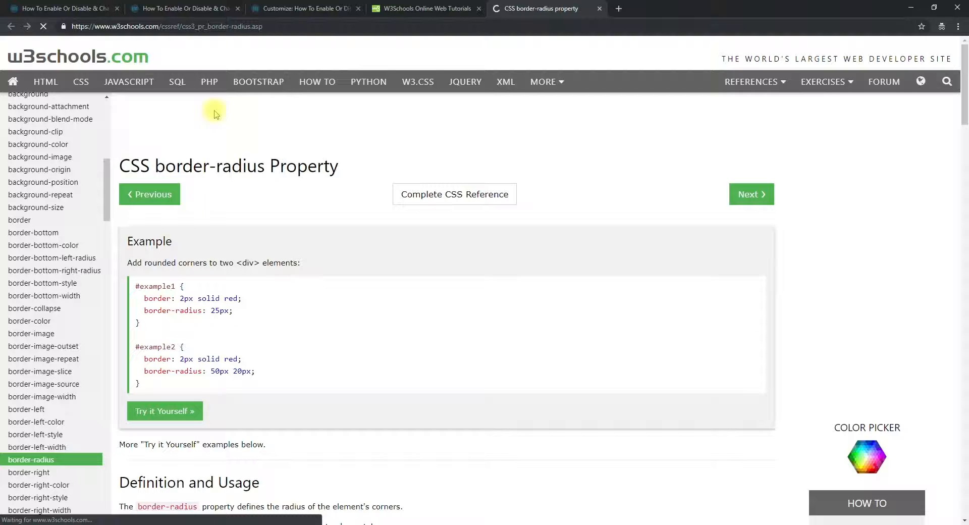
Step: Read the Definition and Usage of border-radius, then return to the live post tab
scroll("down", 3)
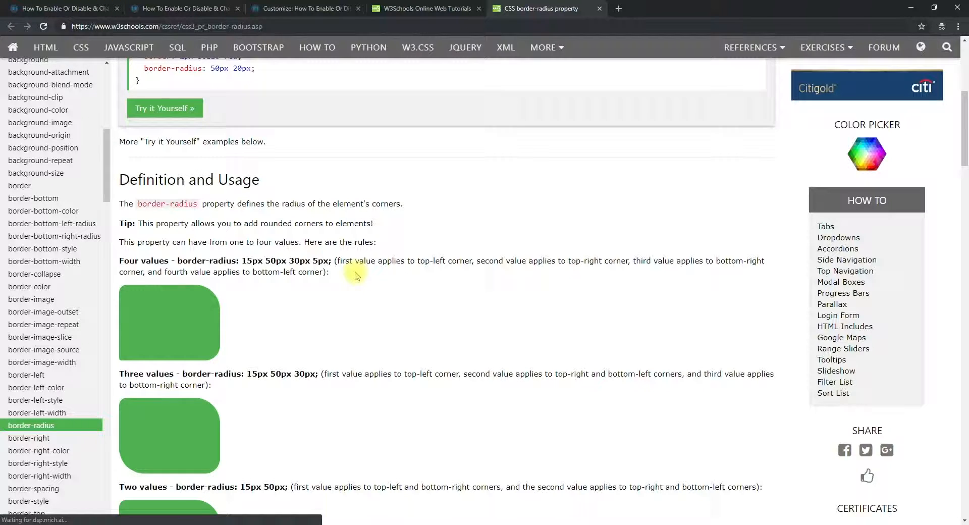
scroll("down", 3)
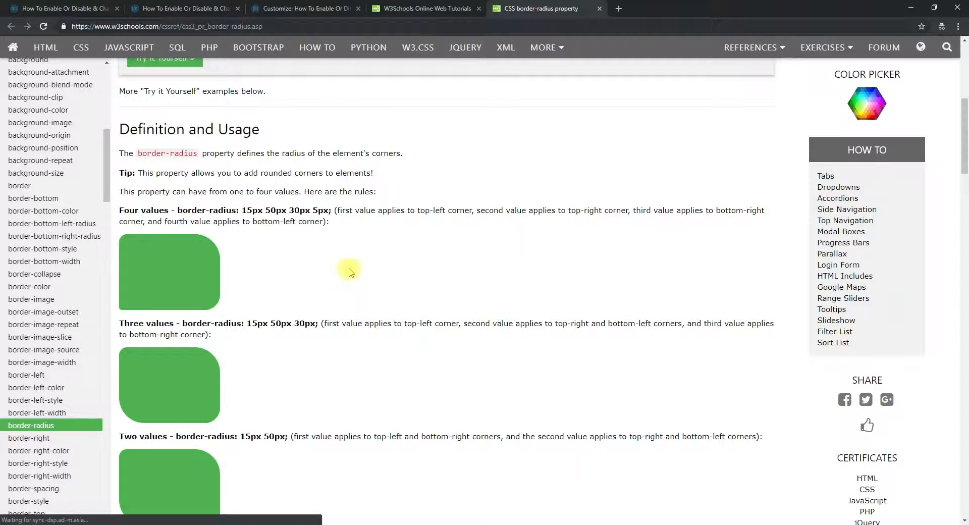
left_click(303, 8)
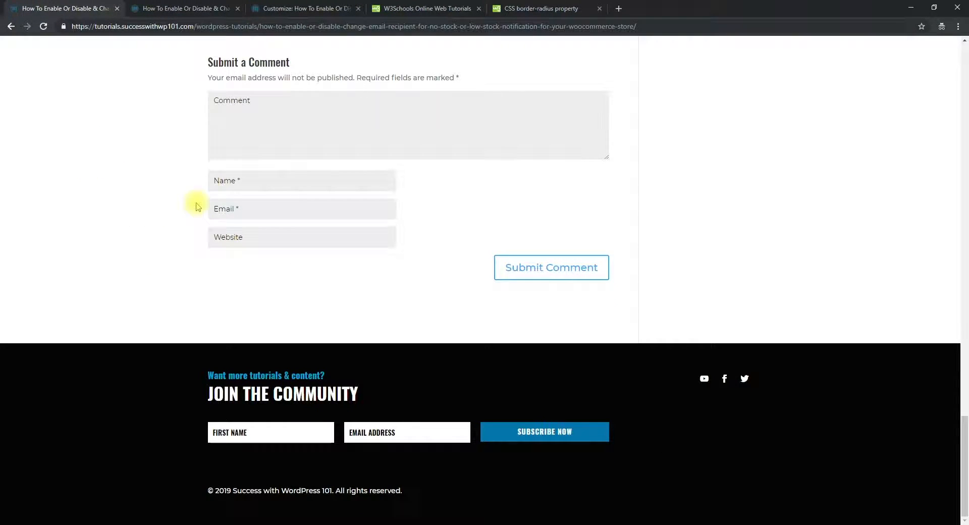
Step: Inspect the Submit Comment button to reveal its .form-submit .et_pb_button selector
right_click(603, 276)
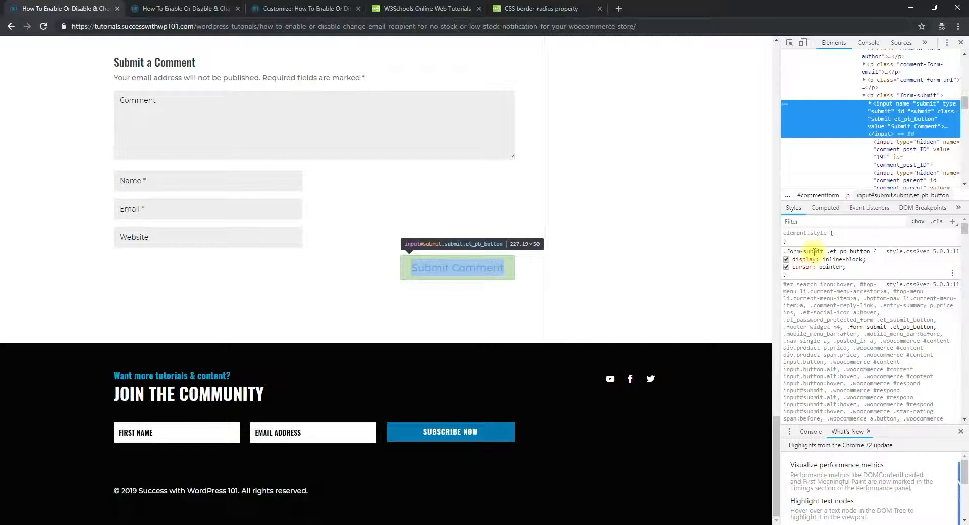
mouse_move(770, 314)
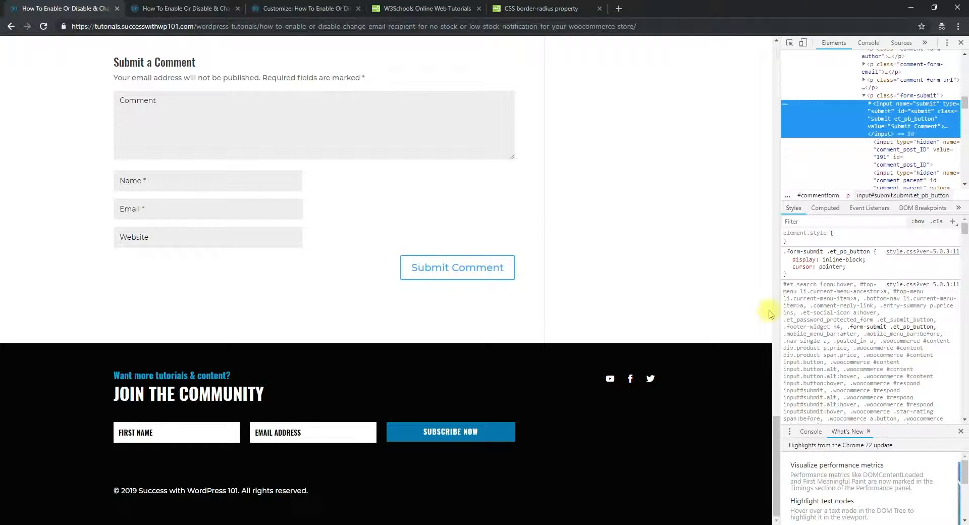
mouse_move(456, 268)
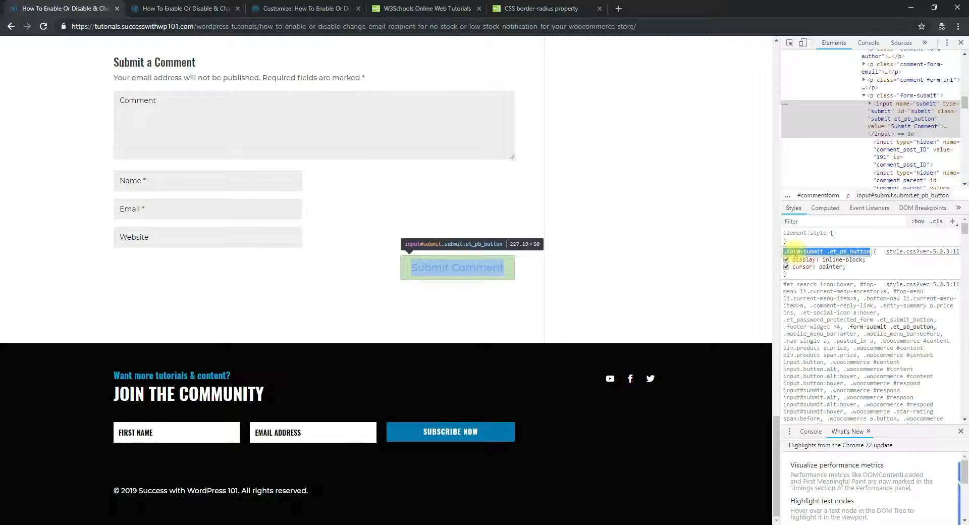
mouse_move(376, 92)
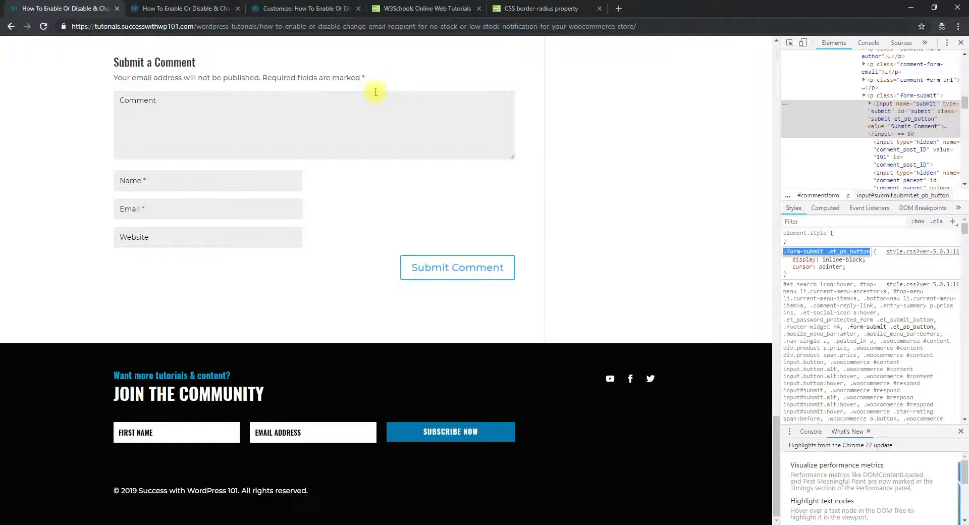
Step: Return to the Customizer's Additional CSS to set the button hover background to #ff0000
left_click(303, 9)
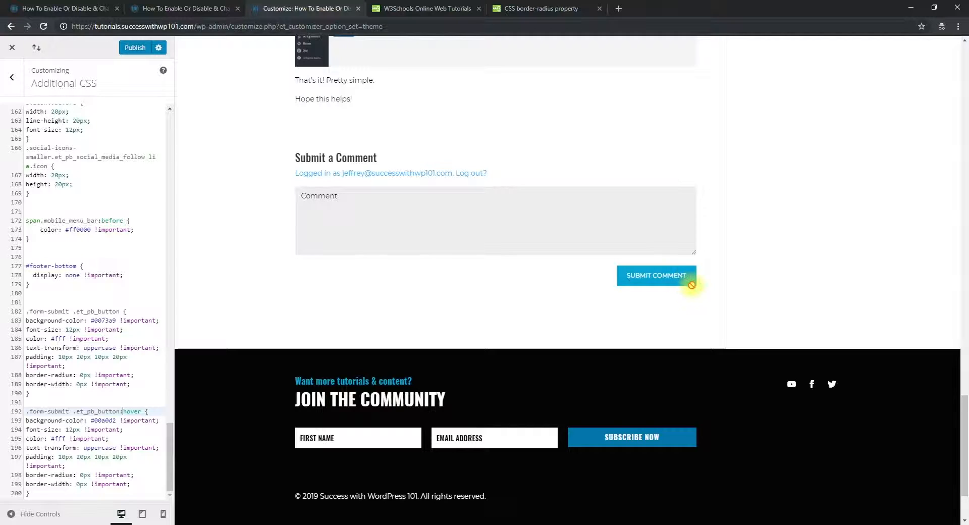
mouse_move(667, 285)
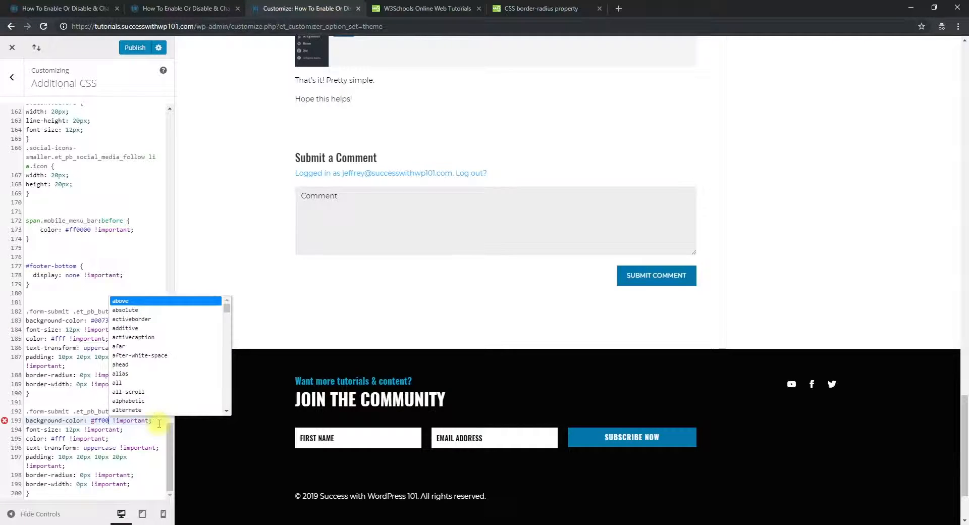
mouse_move(165, 209)
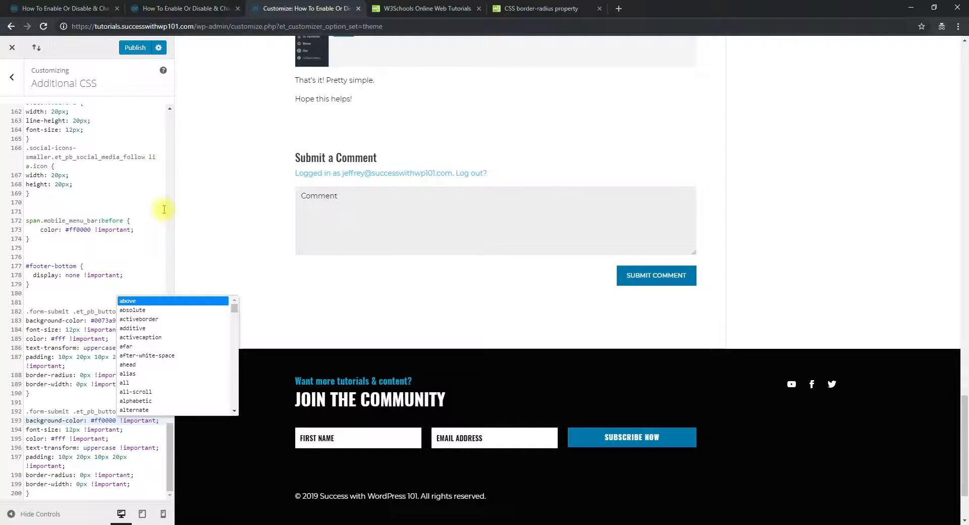
mouse_move(656, 276)
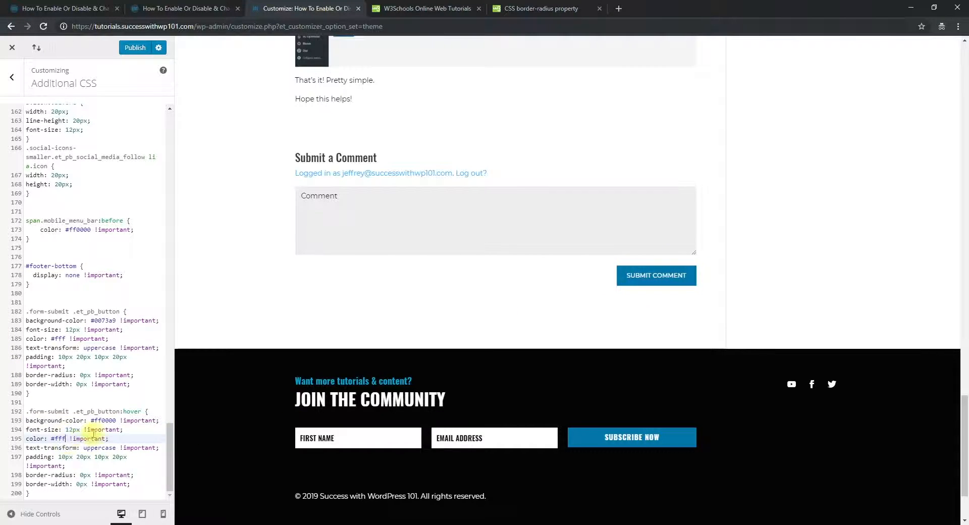
Step: Select the 12px font-size value in the button rule to change it to 18px
double_click(73, 329)
type("8")
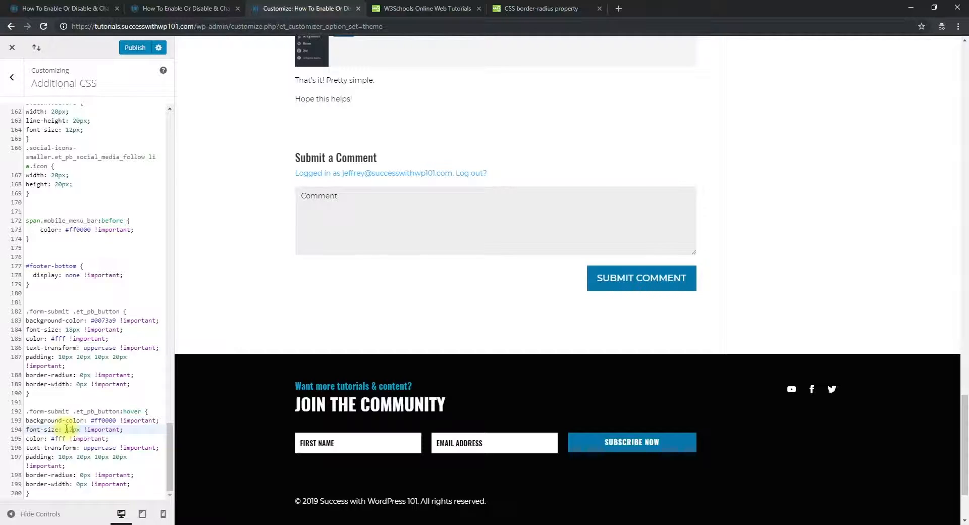
mouse_move(647, 334)
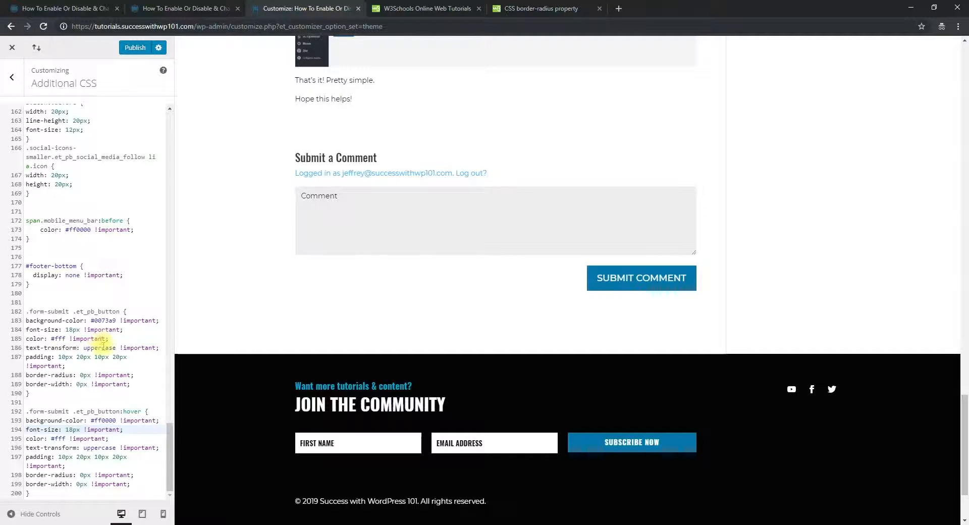
Step: Change text-transform from uppercase to lowercase in the .form-submit .et_pb_button rule
double_click(99, 347)
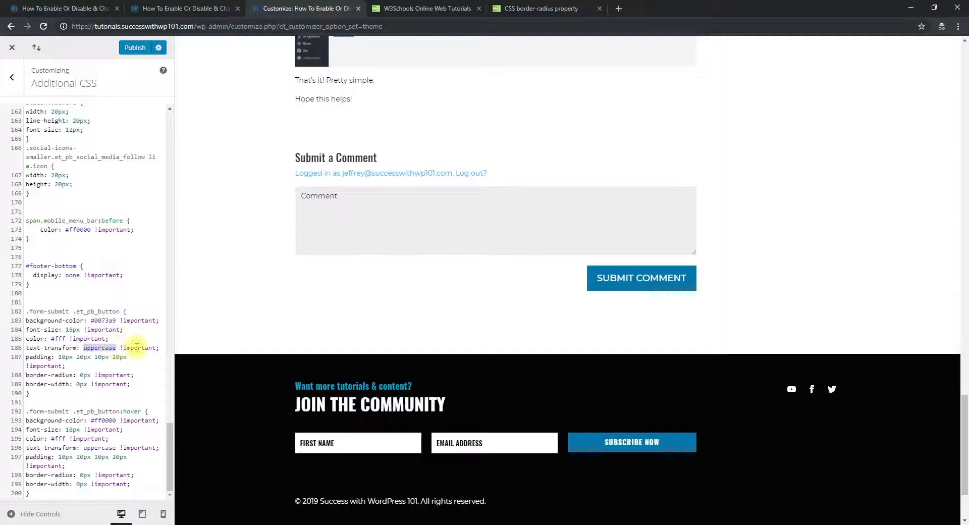
type("lower")
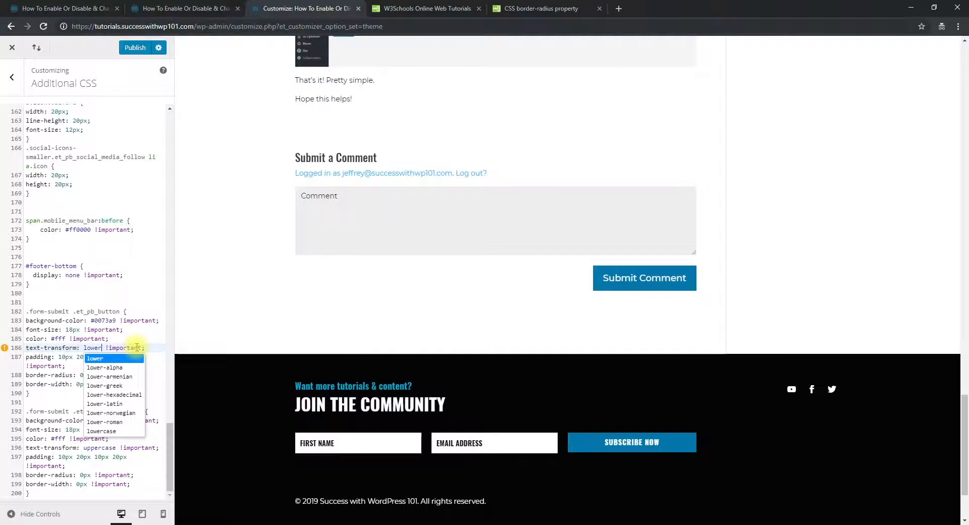
left_click(101, 432)
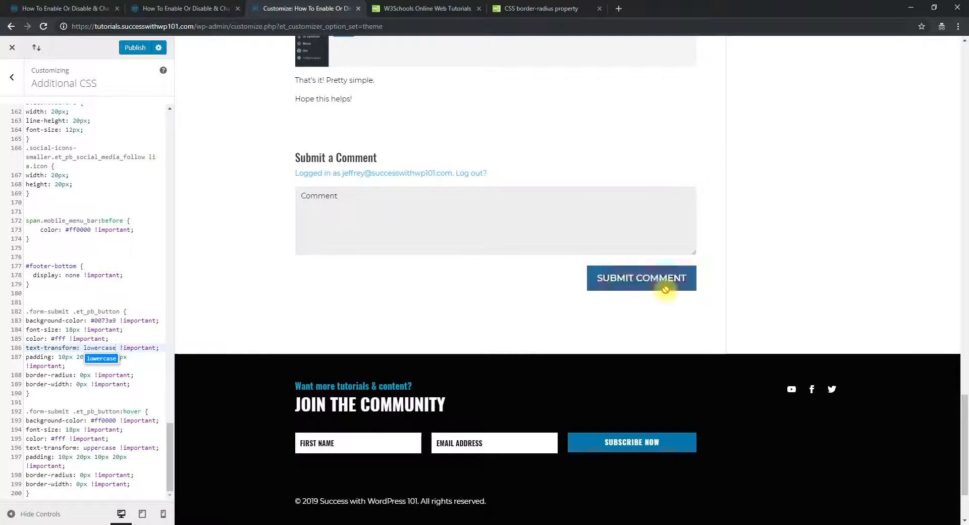
mouse_move(670, 321)
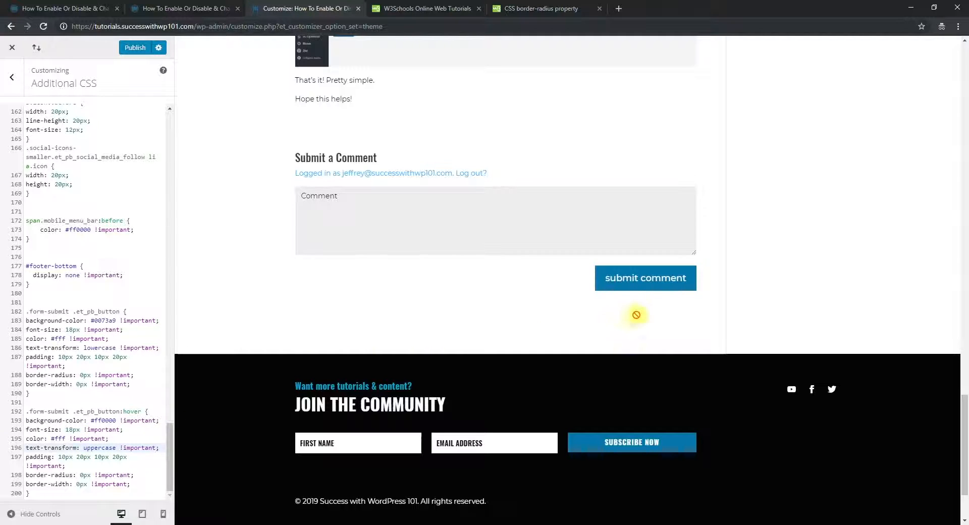
mouse_move(642, 278)
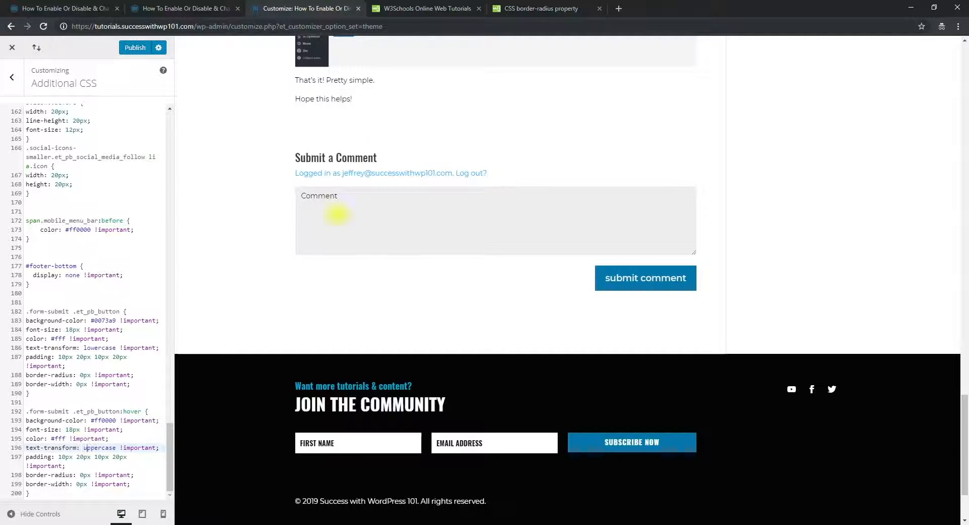
Step: Clear the old results and search W3Schools for 'text shadow', opening the CSS text-shadow reference
left_click(425, 8)
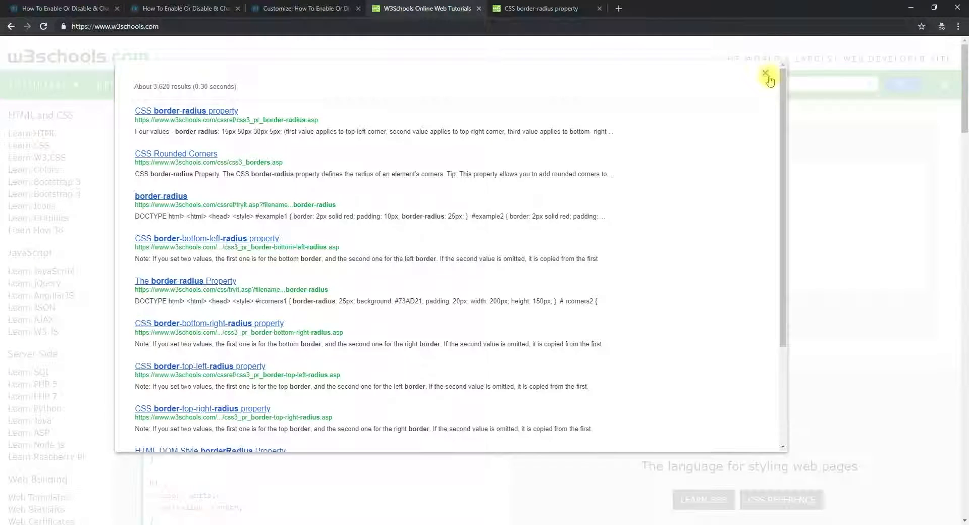
left_click(766, 74)
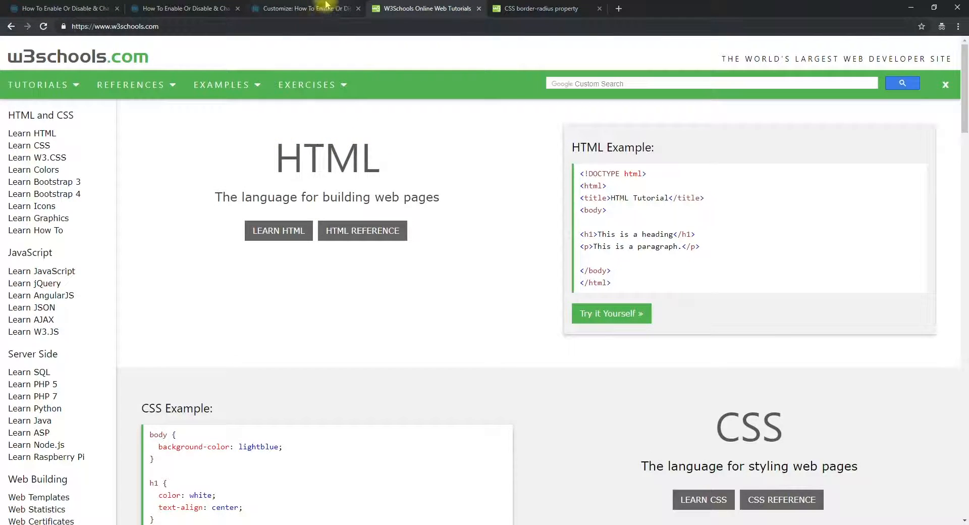
left_click(303, 9)
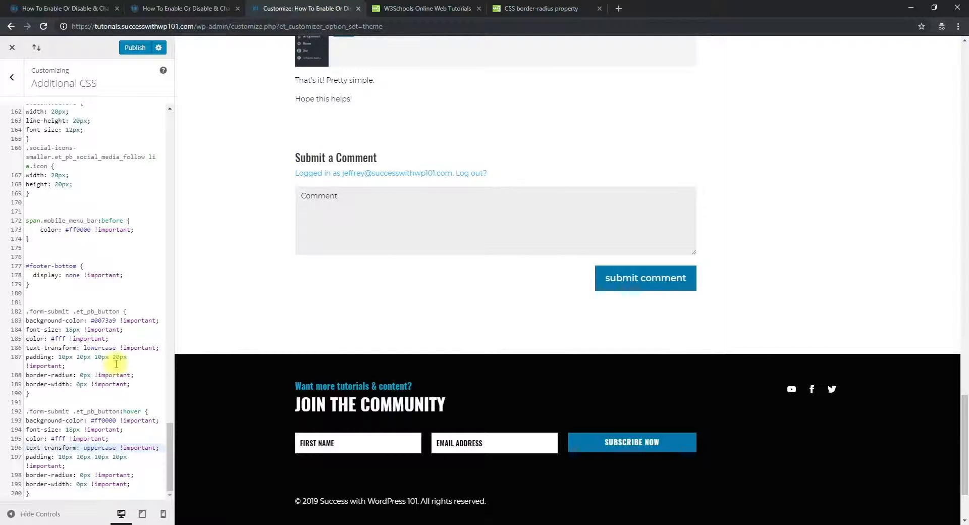
left_click(425, 8)
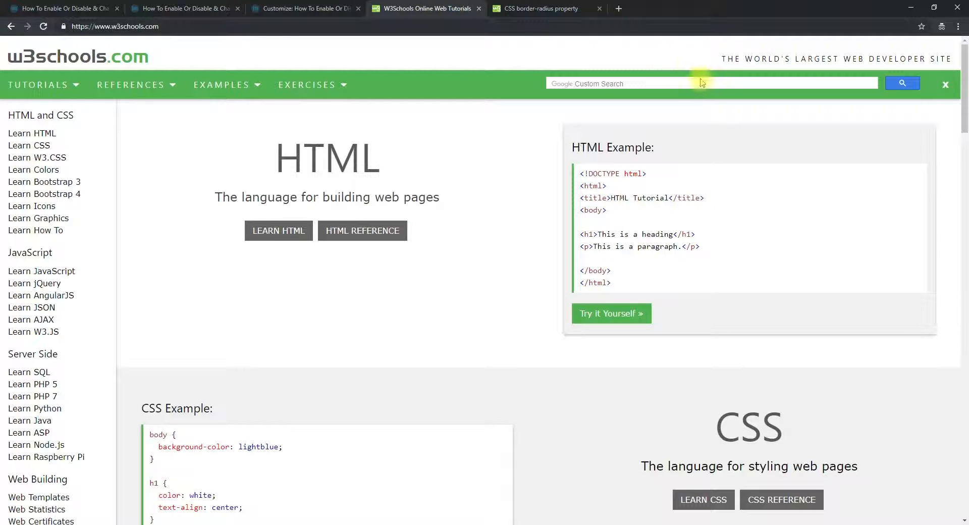
type("text")
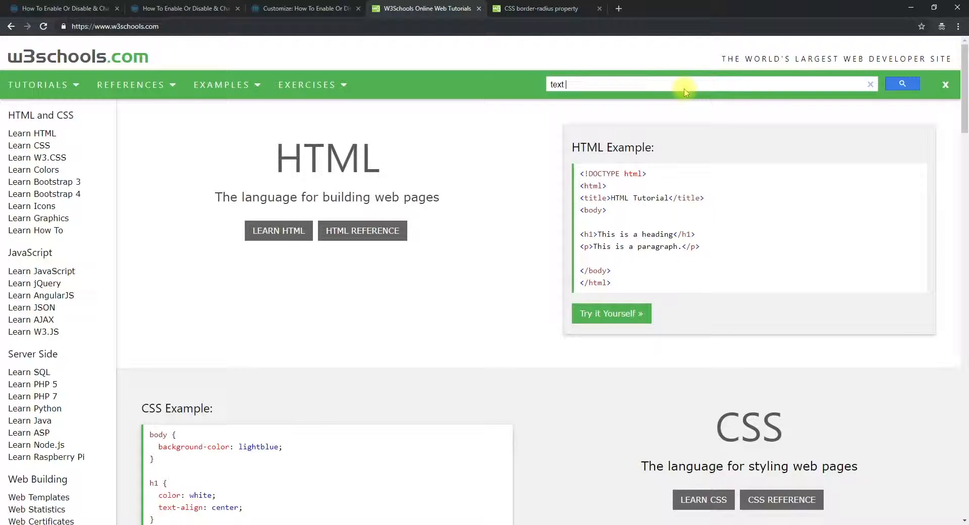
type("shadow")
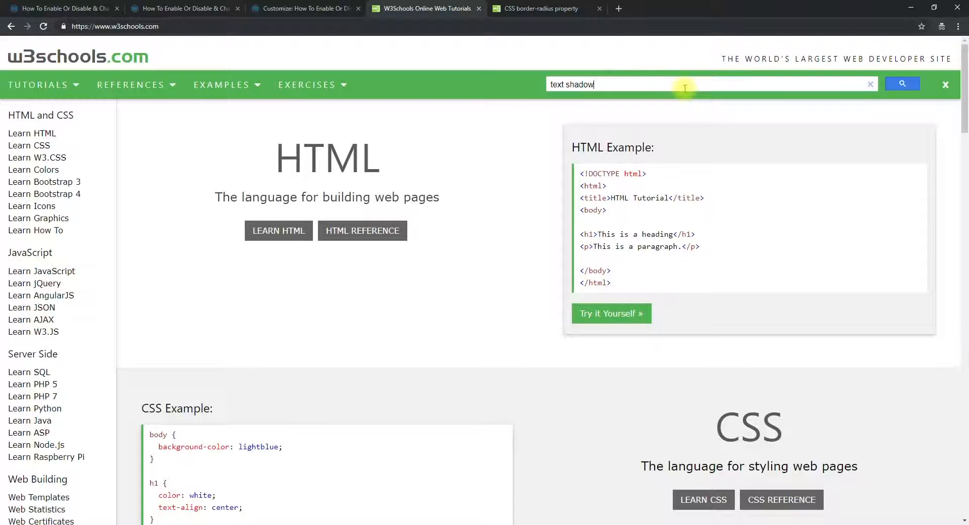
left_click(902, 84)
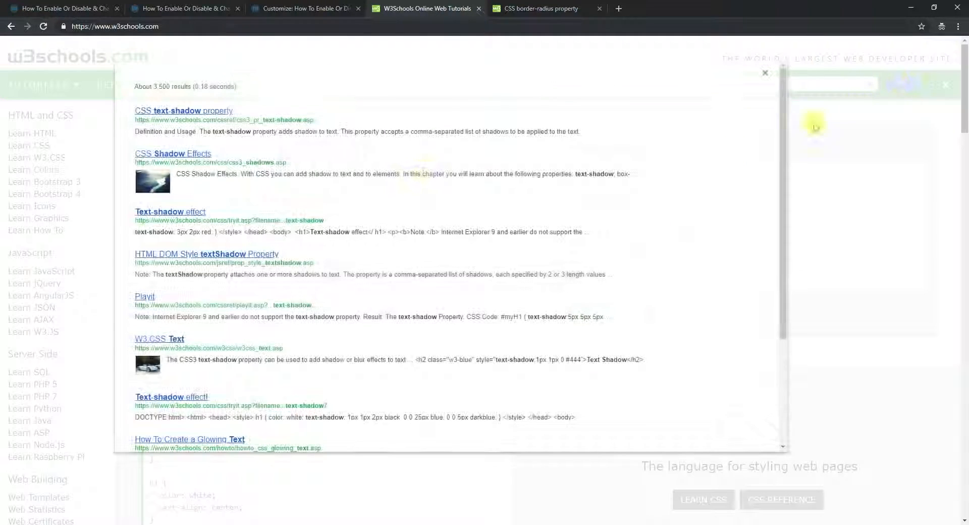
left_click(183, 111)
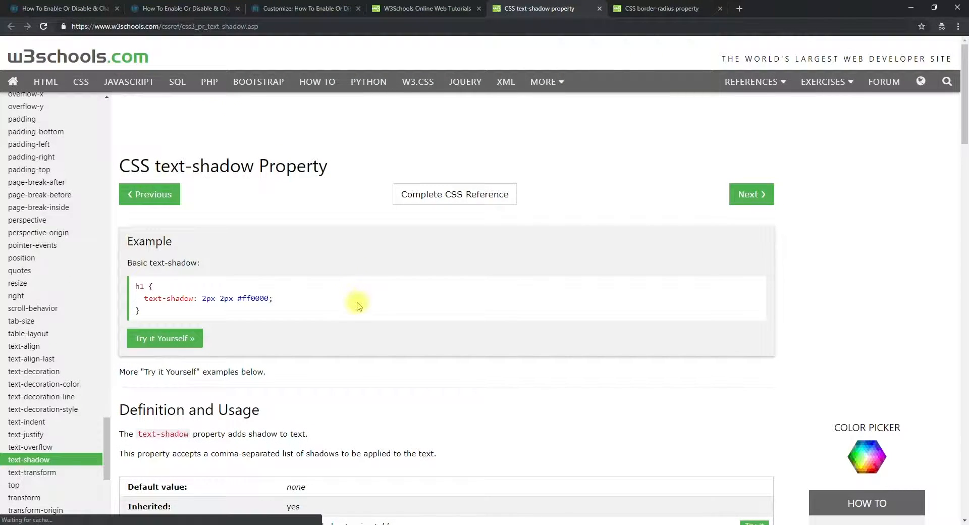
Step: Run the text-shadow blur example in Try it Yourself, then return to the Customizer's CSS
scroll("down", 3)
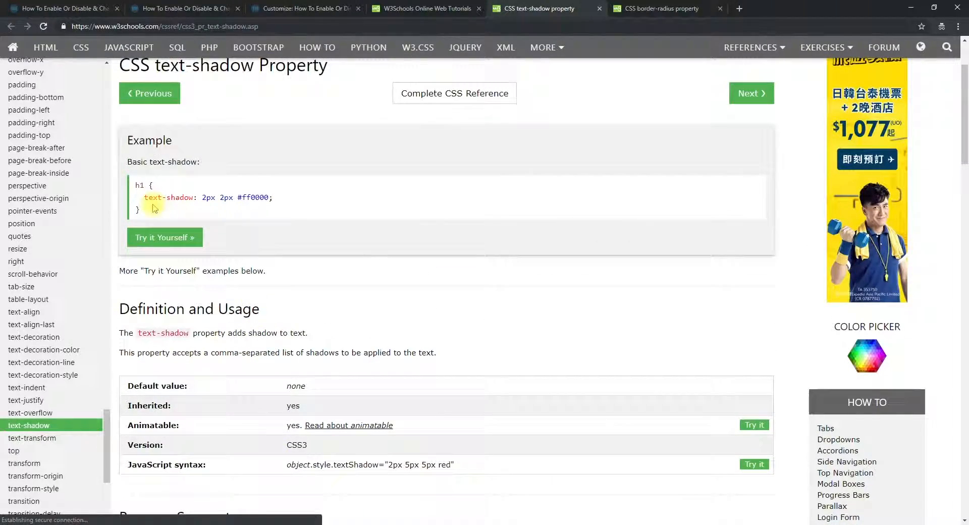
scroll("down", 3)
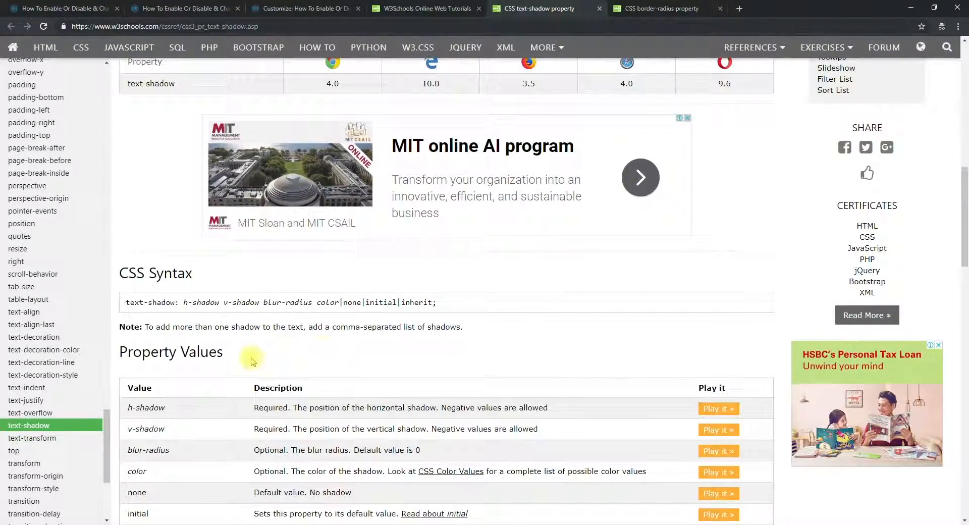
scroll("down", 3)
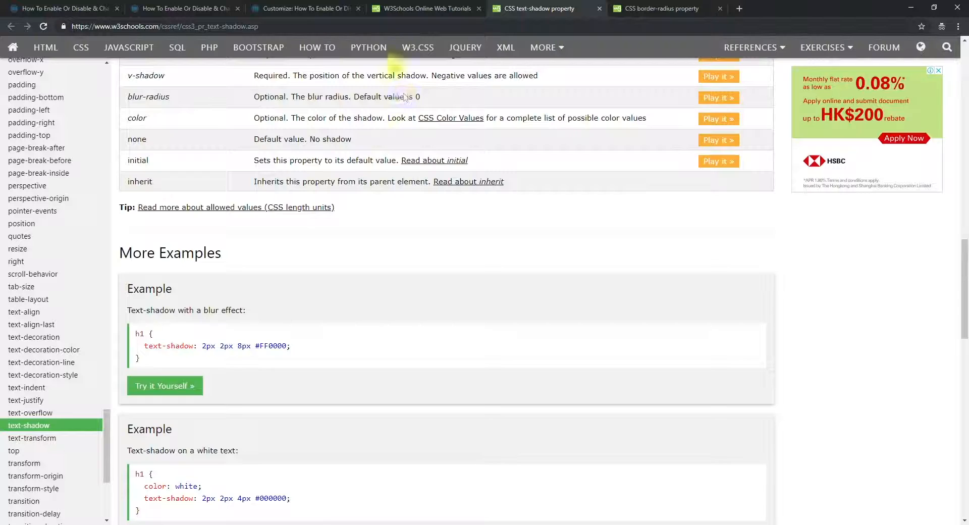
scroll("down", 3)
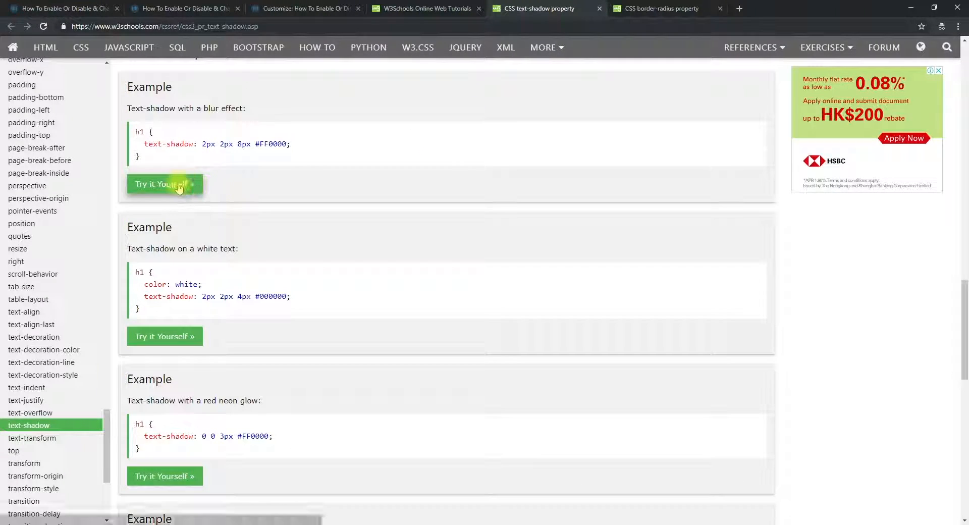
left_click(164, 184)
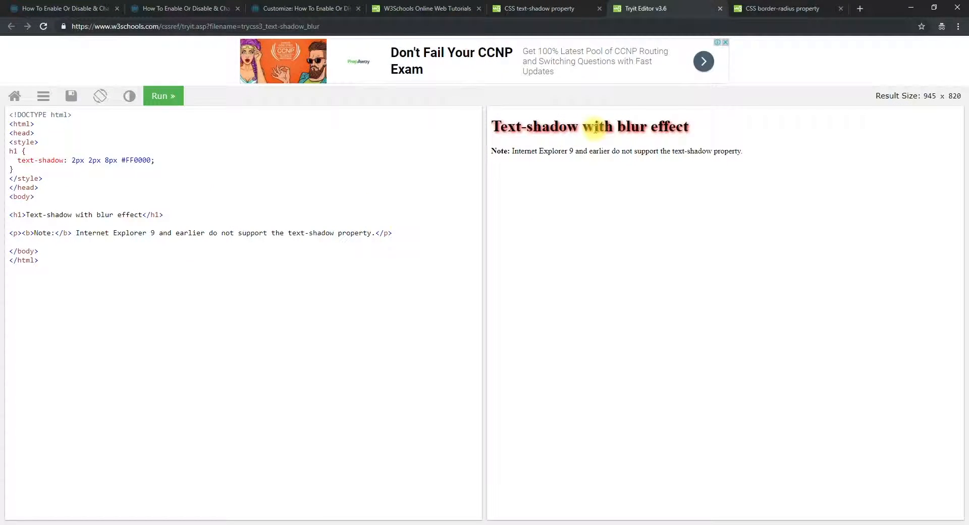
left_click(303, 9)
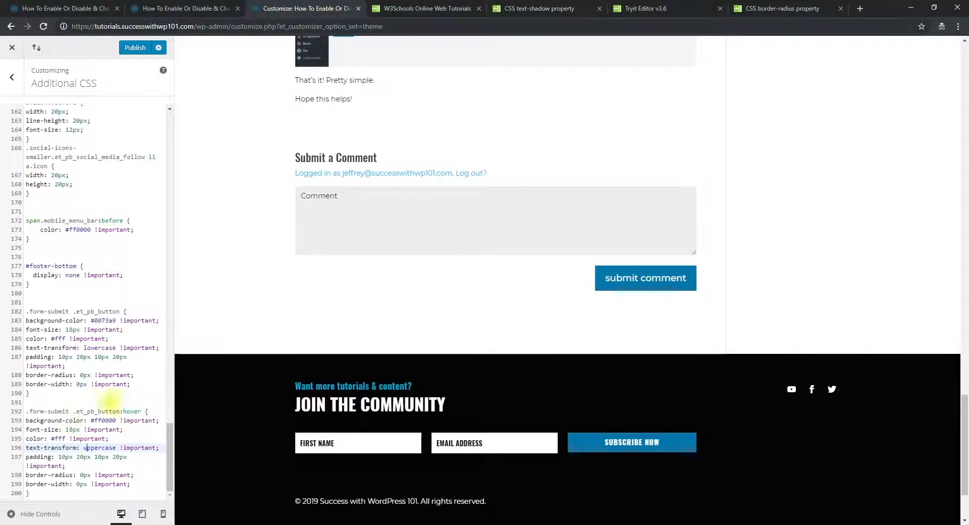